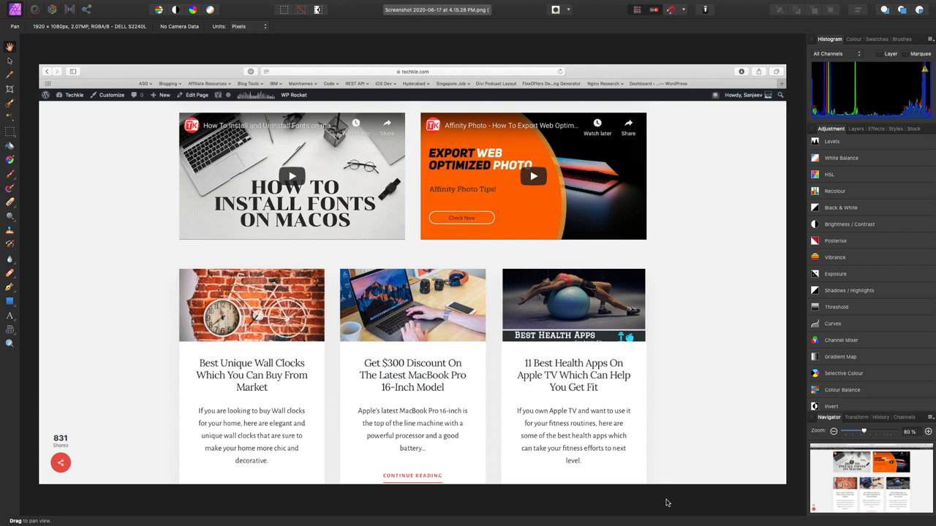
pyautogui.moveTo(447, 504)
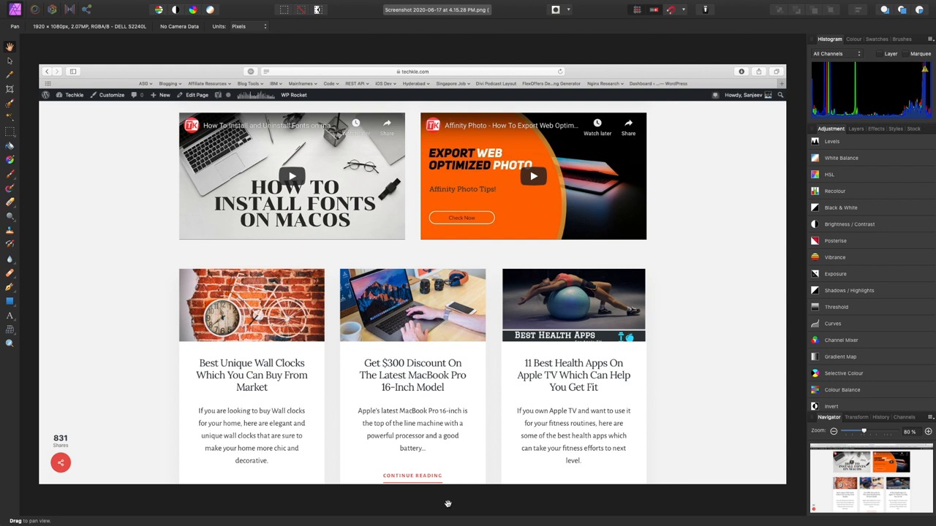
pyautogui.moveTo(105, 322)
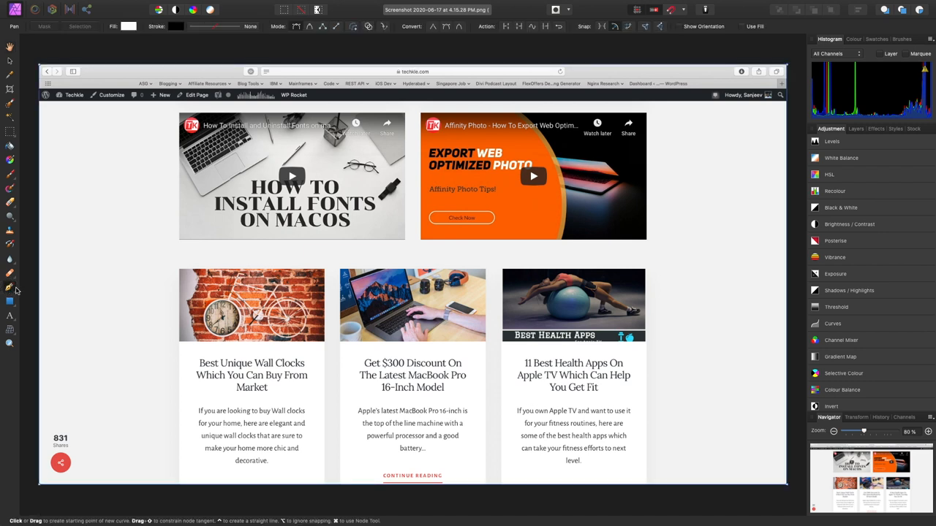
pyautogui.moveTo(72, 57)
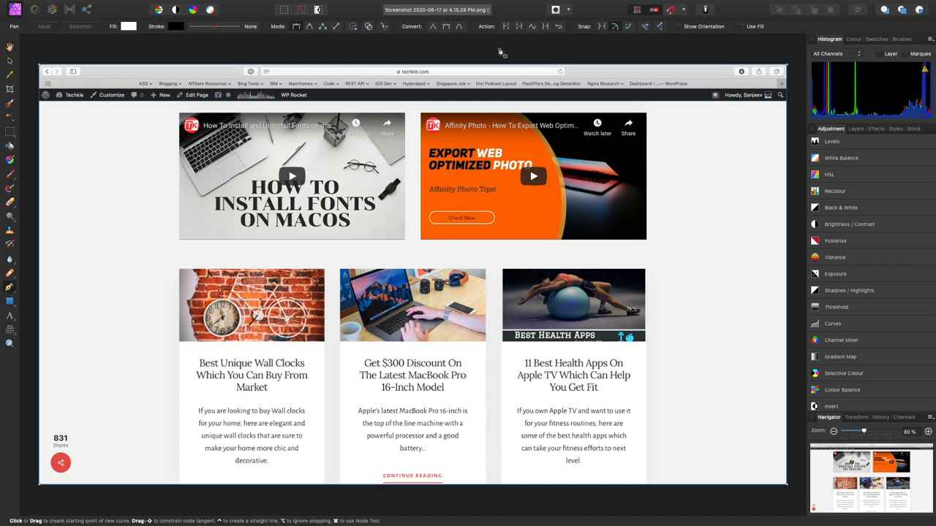
pyautogui.moveTo(170, 41)
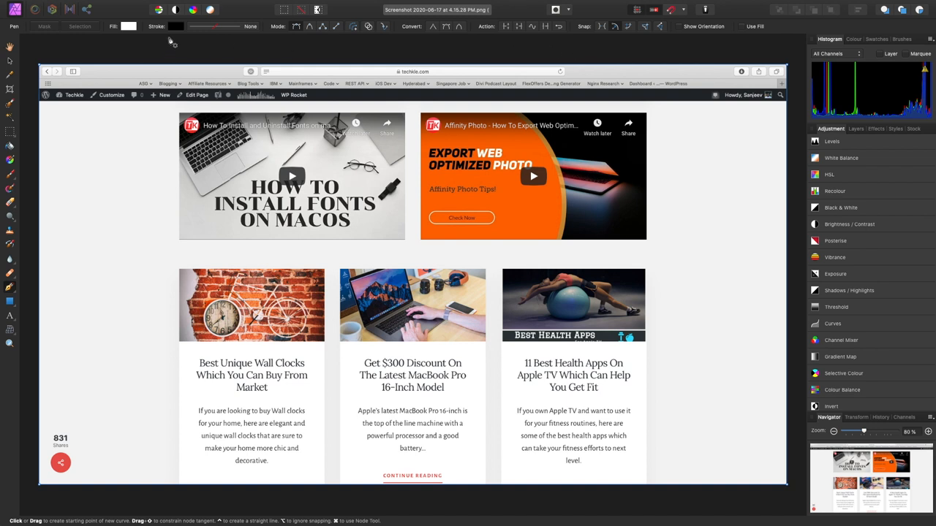
pyautogui.moveTo(204, 44)
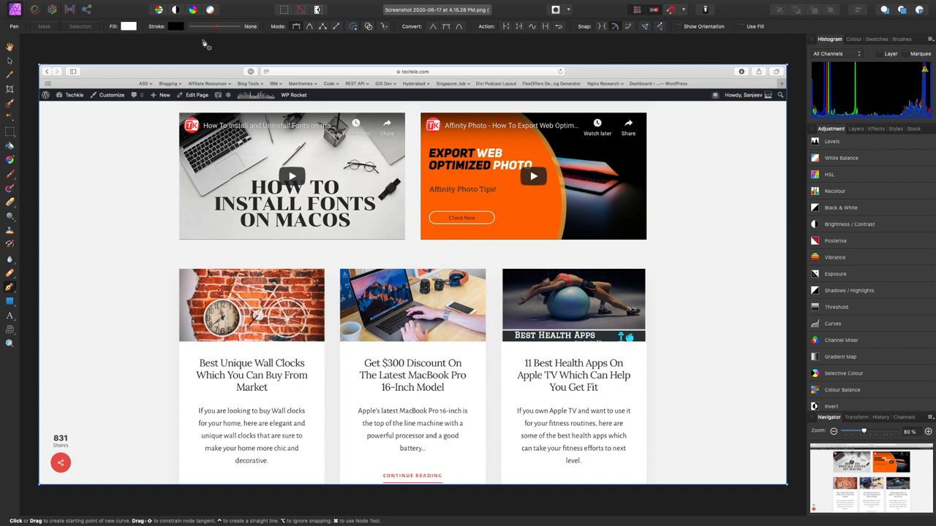
pyautogui.moveTo(240, 29)
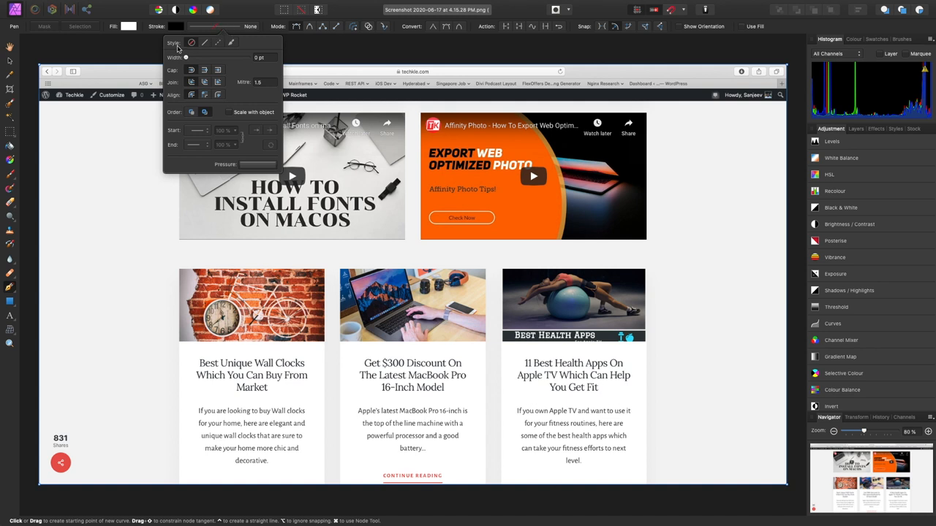
pyautogui.moveTo(205, 43)
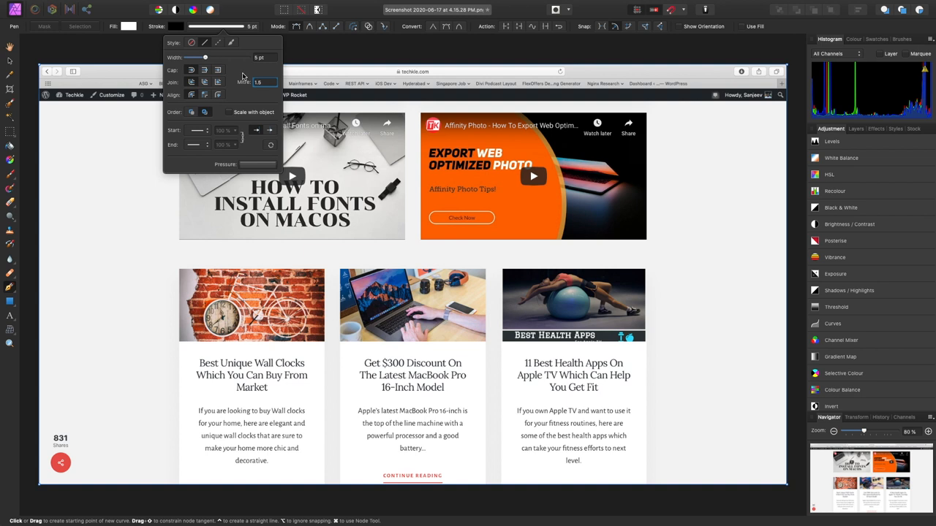
pyautogui.moveTo(199, 151)
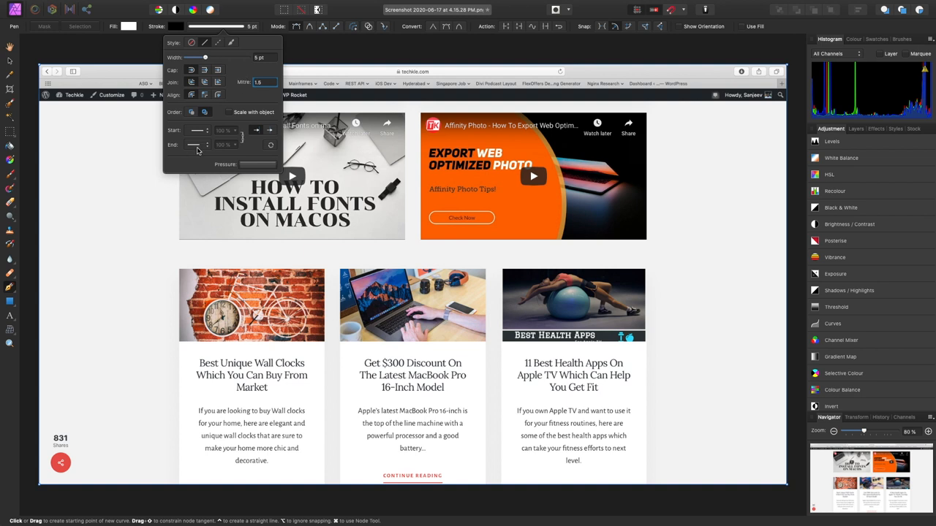
# - Choose an arrowhead for the End of the pen stroke in the Stroke panel
pyautogui.click(197, 130)
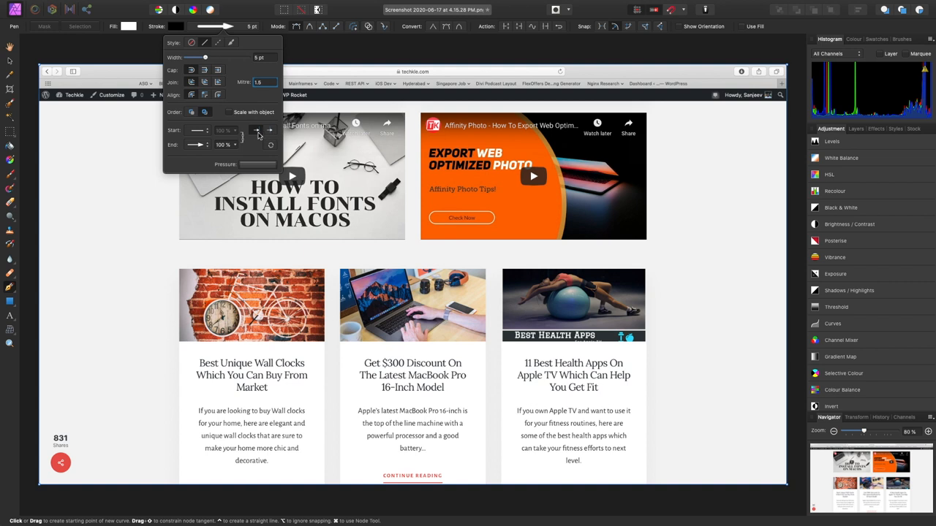
pyautogui.moveTo(257, 130)
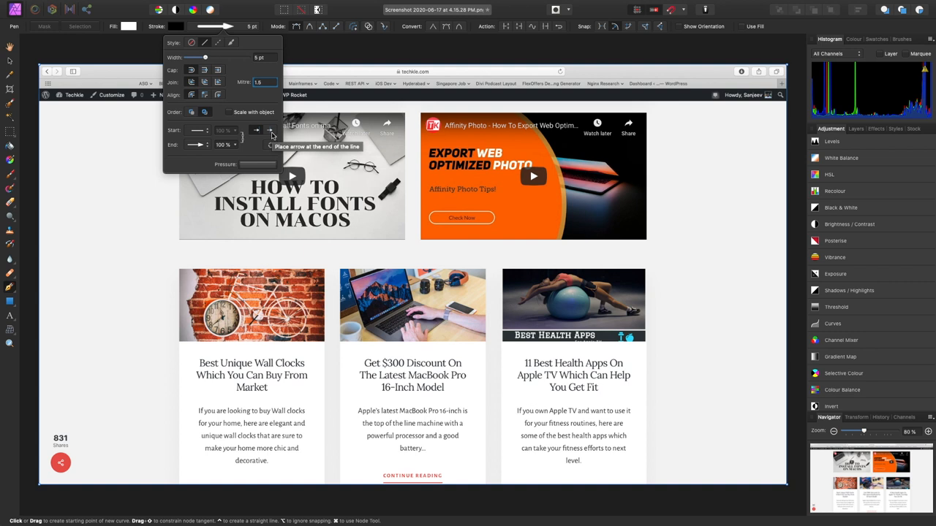
pyautogui.moveTo(256, 140)
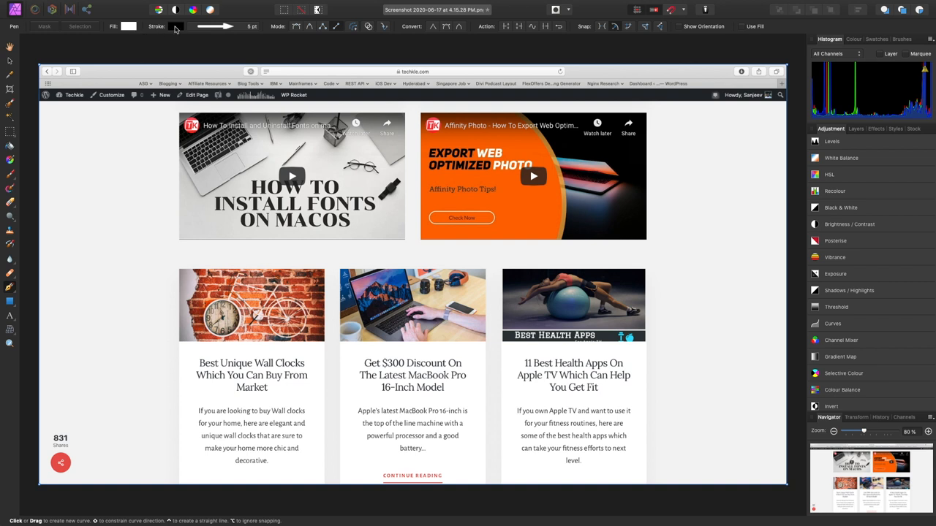
# - Set the stroke colour to orange from the HSL colour wheel
pyautogui.click(128, 26)
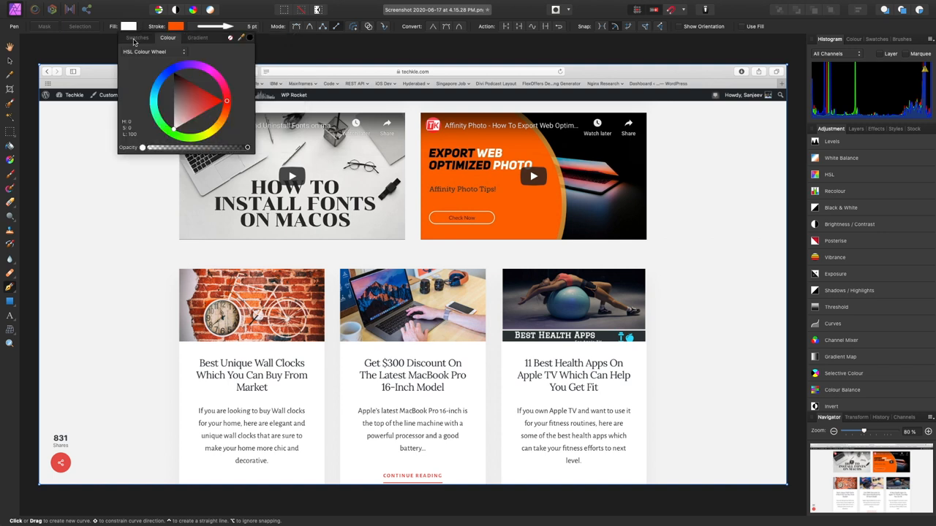
pyautogui.moveTo(237, 150)
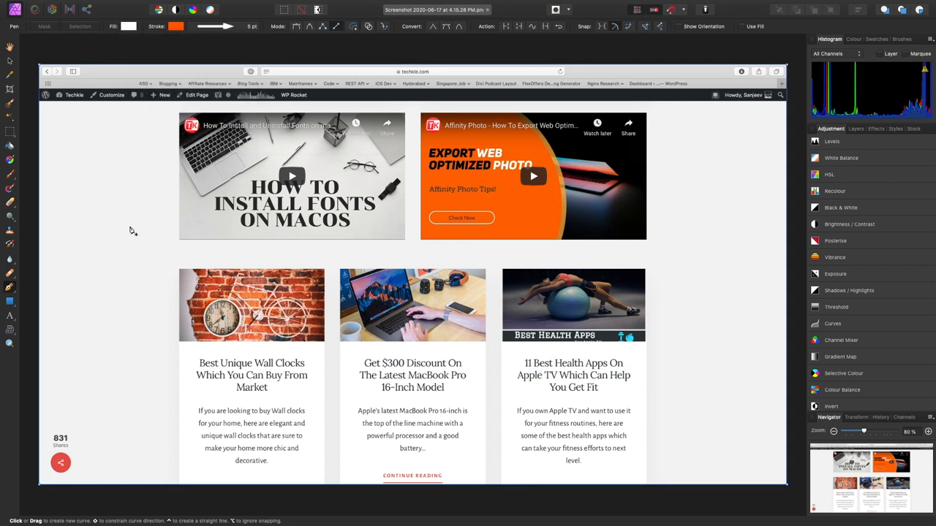
pyautogui.moveTo(150, 247)
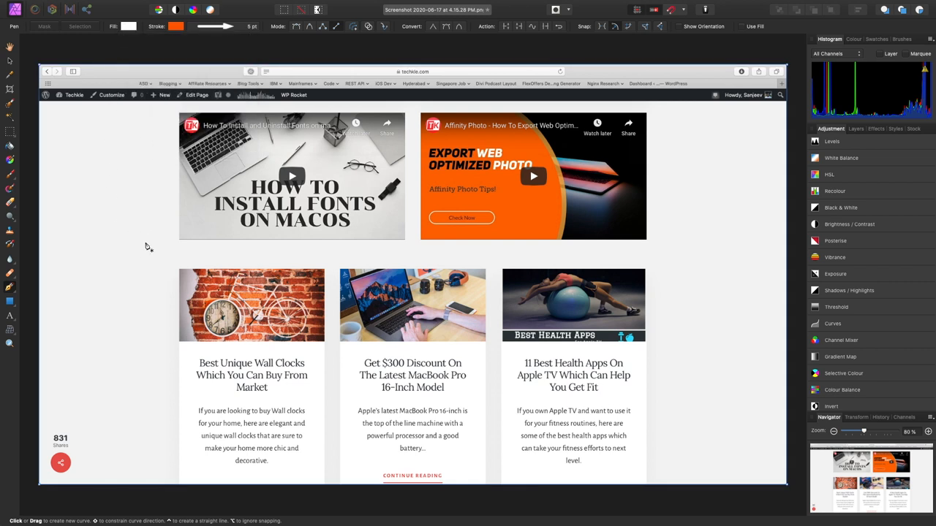
pyautogui.moveTo(126, 289)
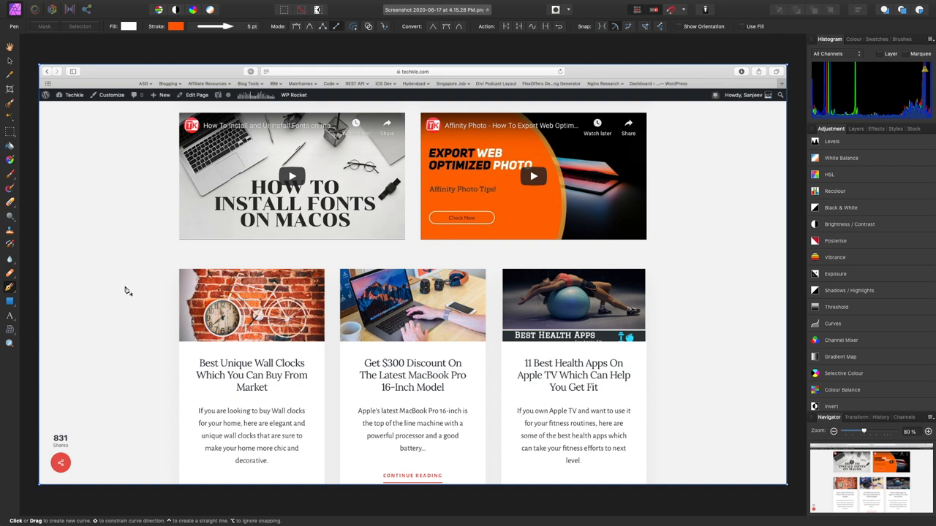
# - Draw an orange diagonal arrow line pointing at the fonts video thumbnail
pyautogui.moveTo(112, 295); pyautogui.dragTo(171, 241)
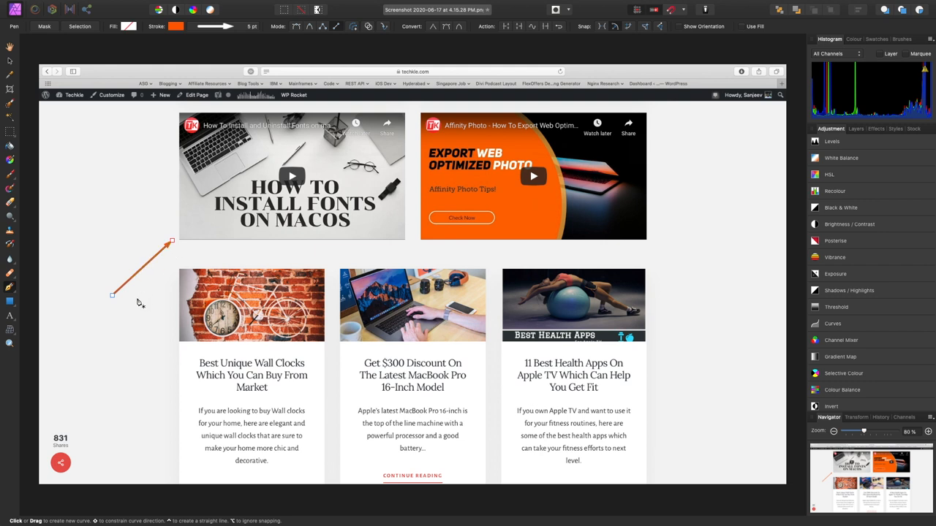
pyautogui.moveTo(95, 242)
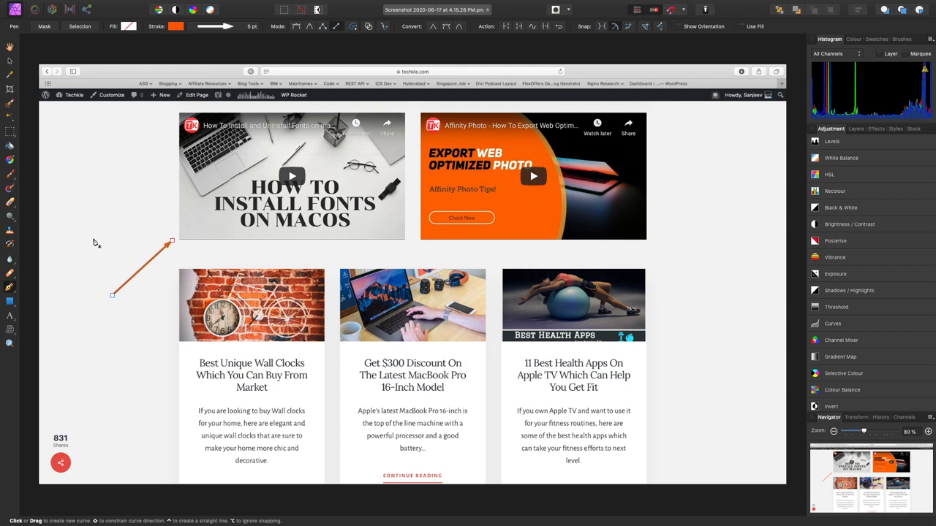
pyautogui.moveTo(705, 277)
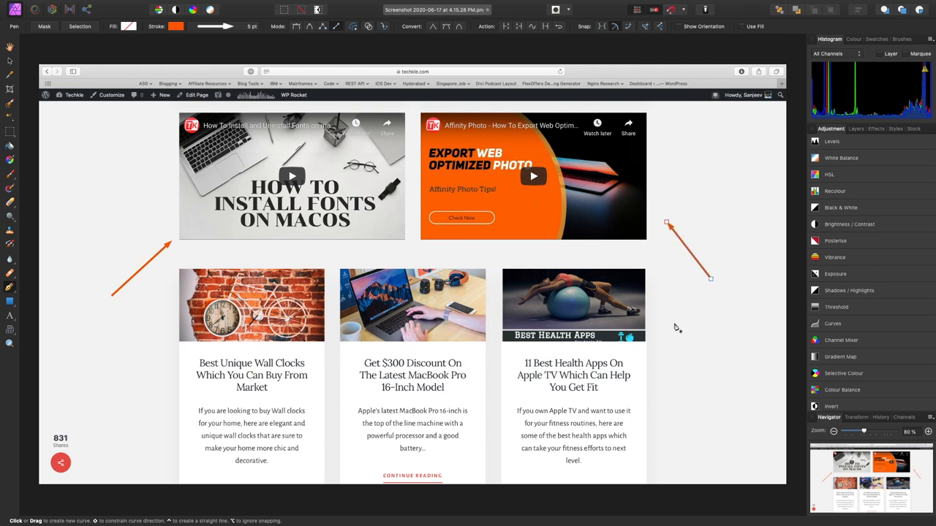
pyautogui.moveTo(135, 314)
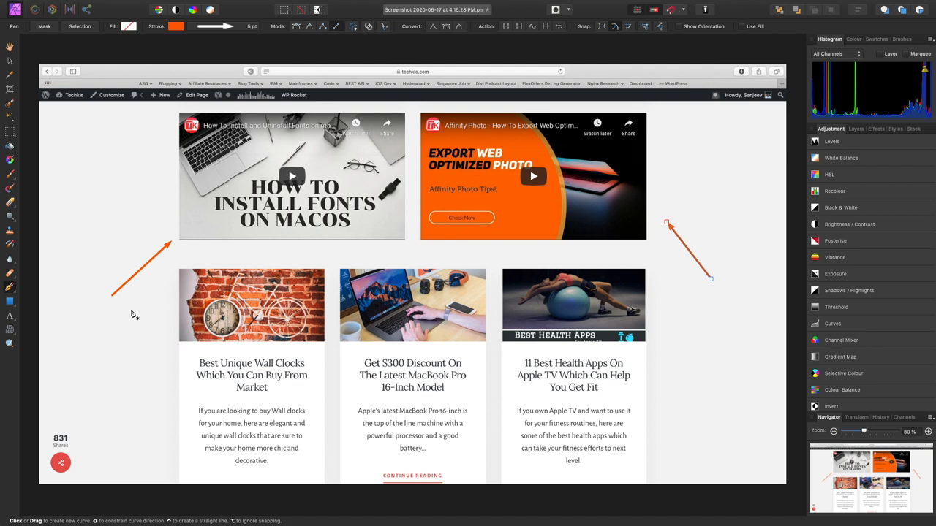
pyautogui.moveTo(194, 4)
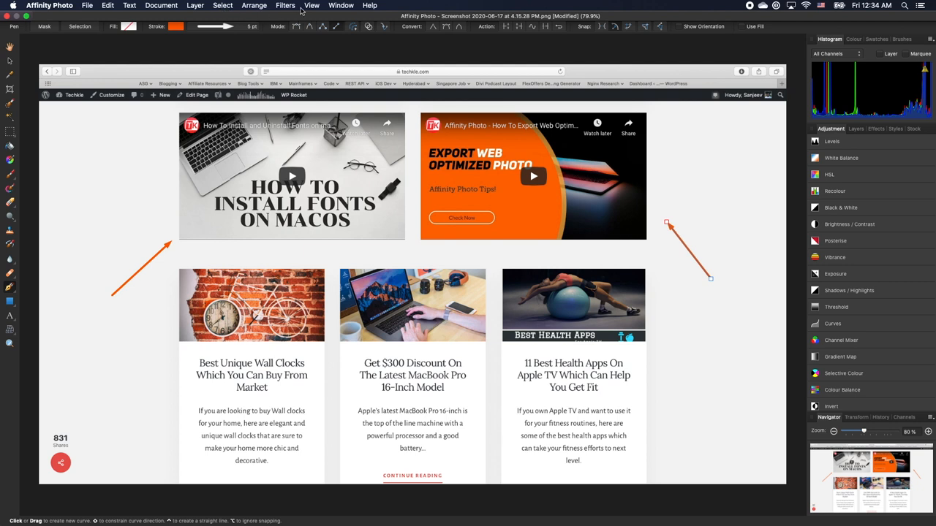
# - Show the Assets panel via View > Studio > Assets
pyautogui.click(311, 6)
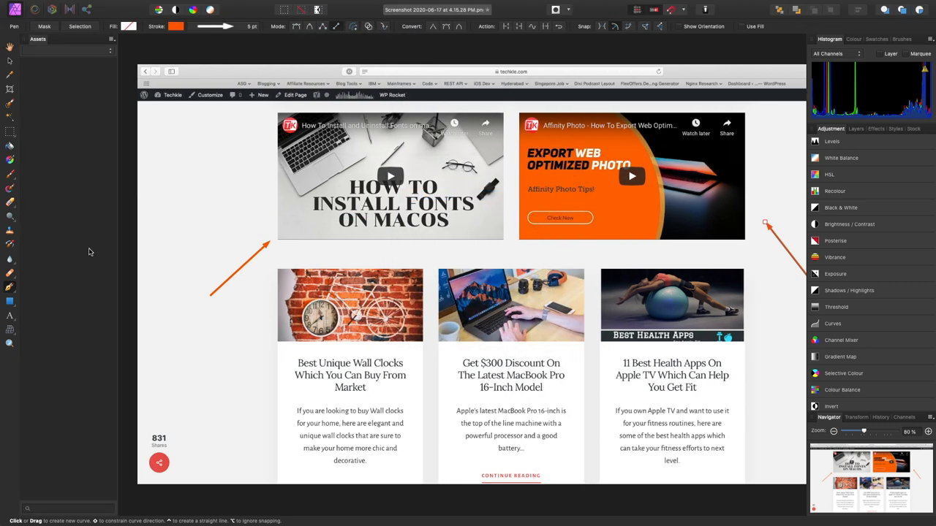
pyautogui.moveTo(85, 248)
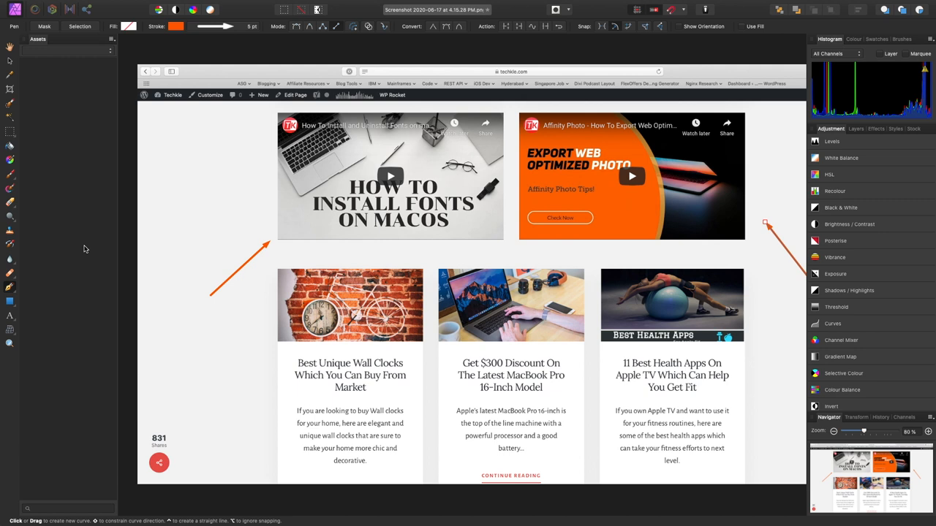
pyautogui.moveTo(114, 44)
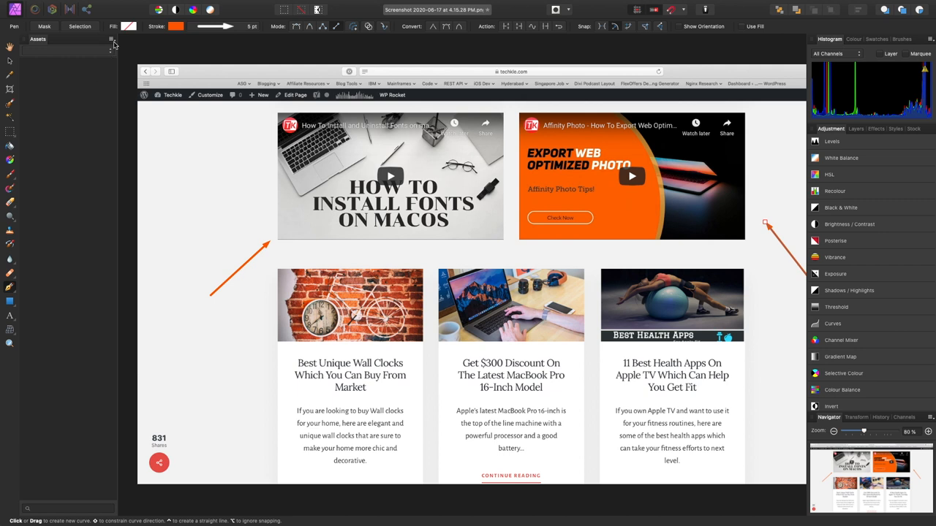
pyautogui.moveTo(84, 82)
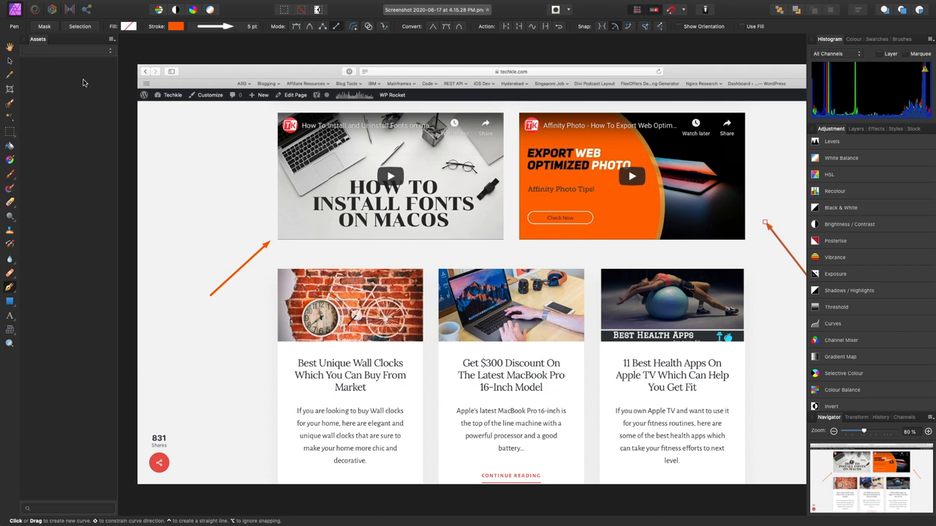
# - Rename the asset category to 'Custom Shapes' through the category menu
pyautogui.click(111, 38)
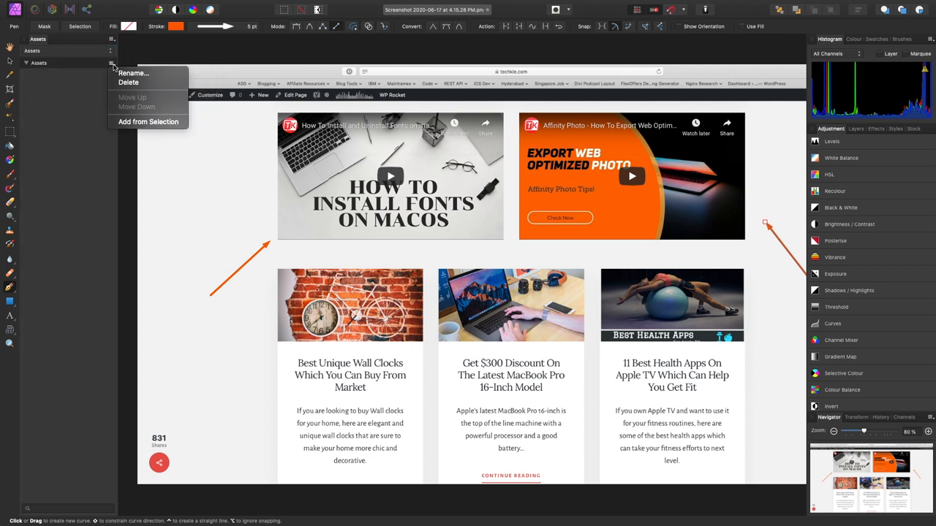
pyautogui.click(133, 73)
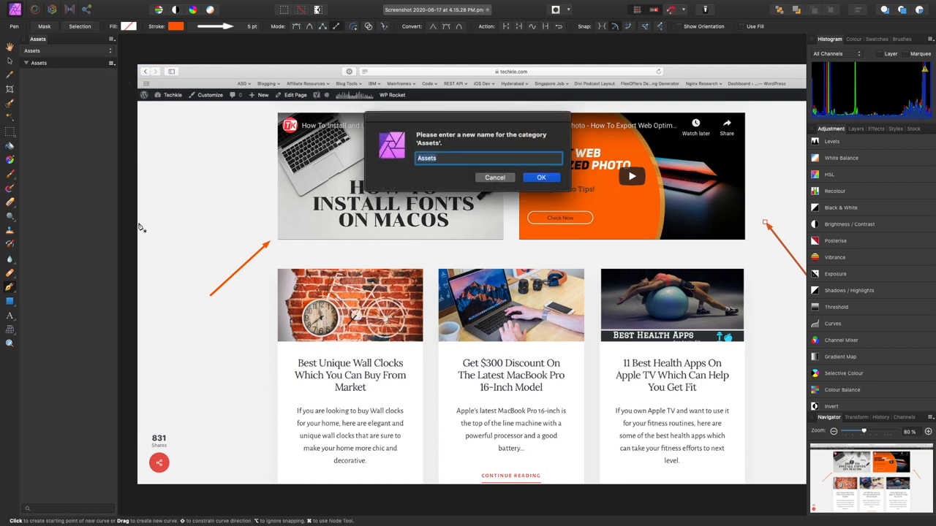
pyautogui.click(541, 177)
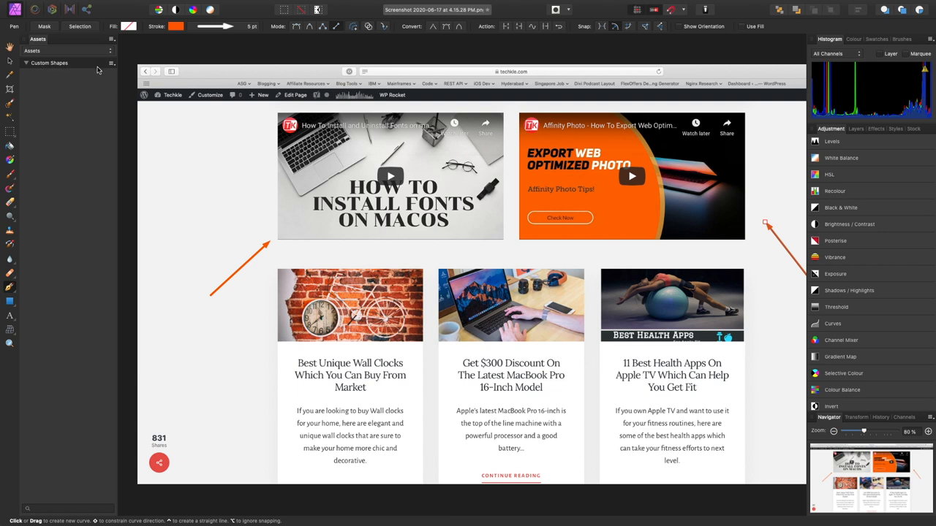
pyautogui.moveTo(245, 272)
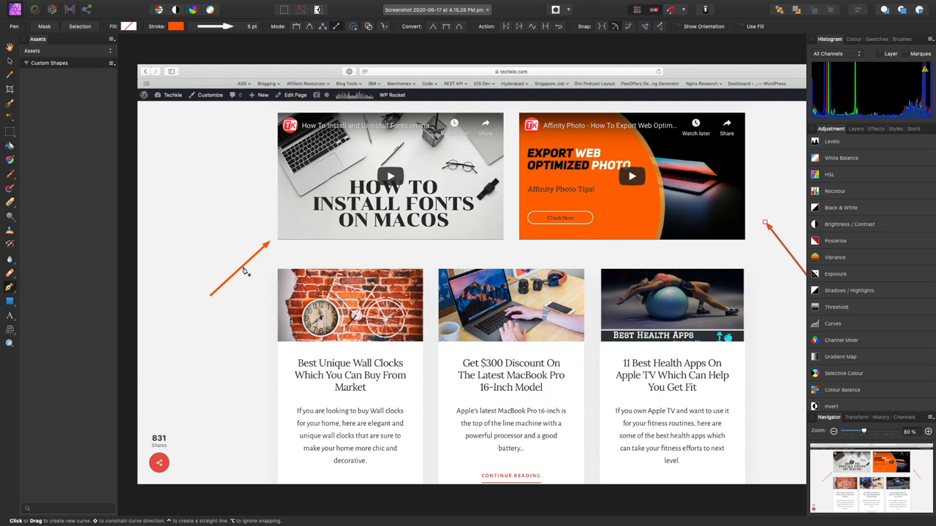
# - Add the selected left orange arrow to the Custom Shapes category as an asset
pyautogui.click(241, 266)
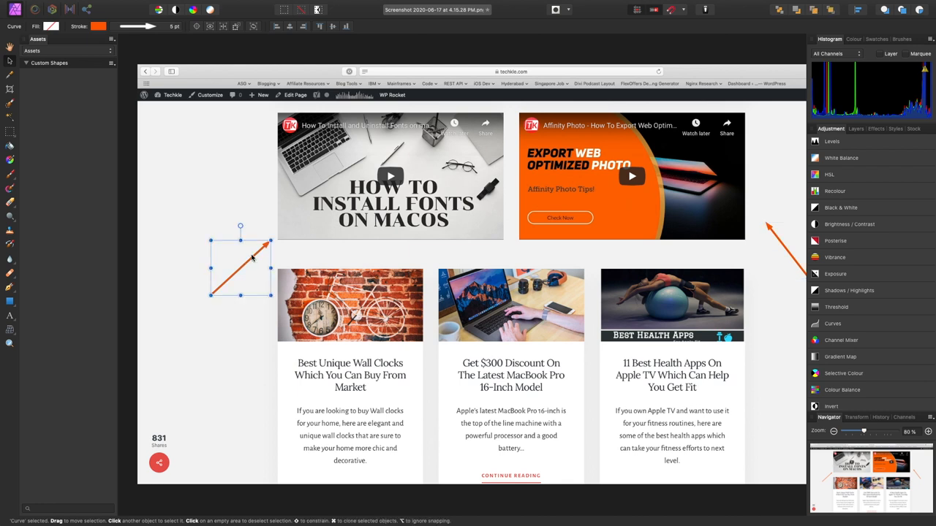
pyautogui.moveTo(91, 86)
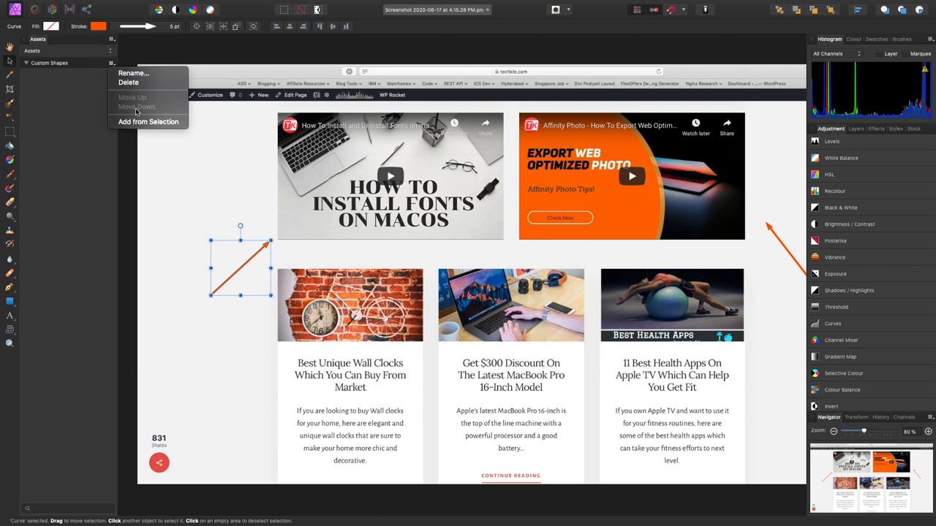
pyautogui.click(70, 70)
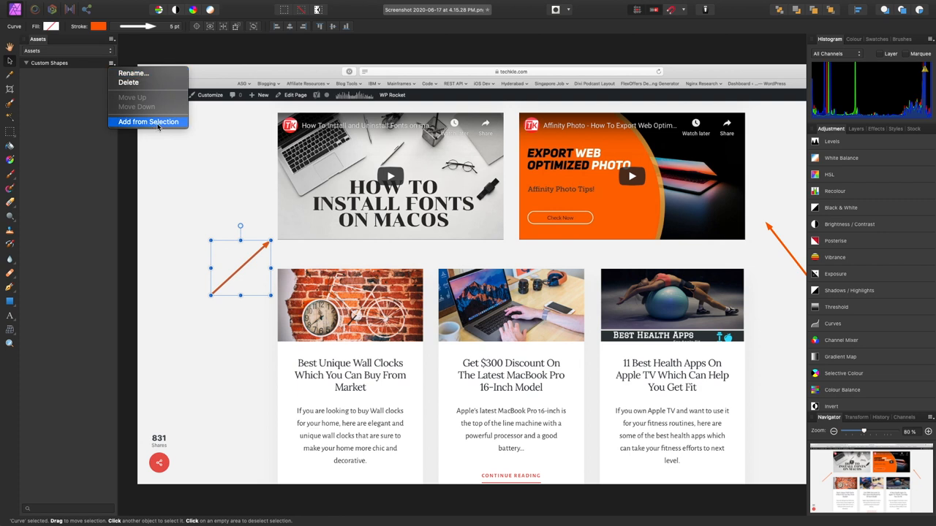
pyautogui.click(148, 121)
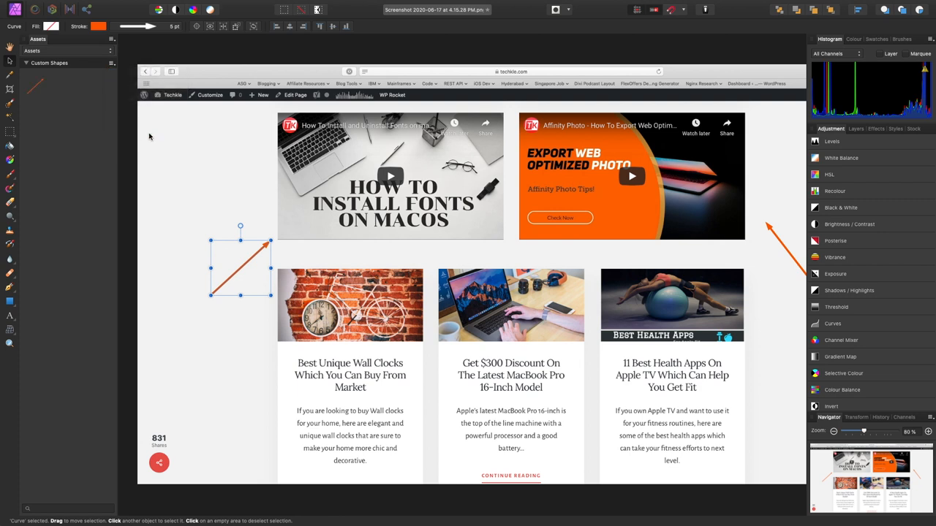
pyautogui.moveTo(33, 94)
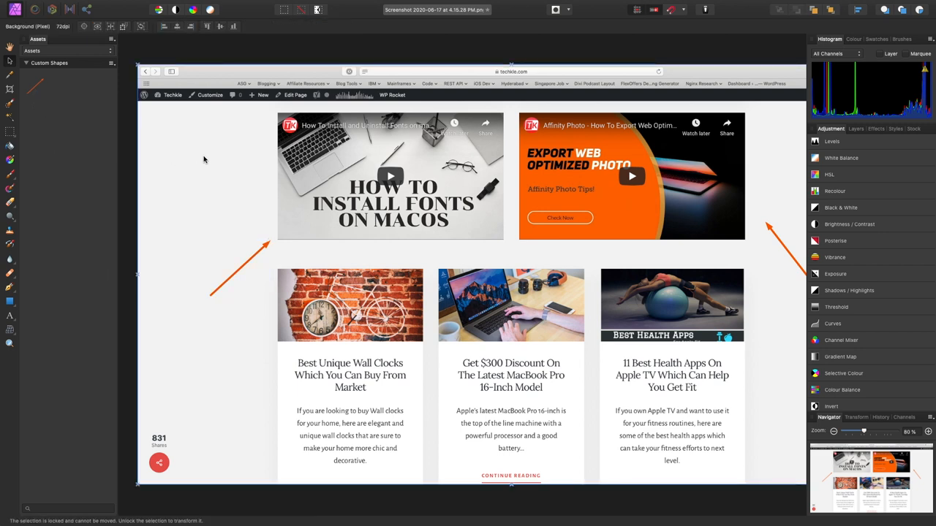
pyautogui.moveTo(198, 225)
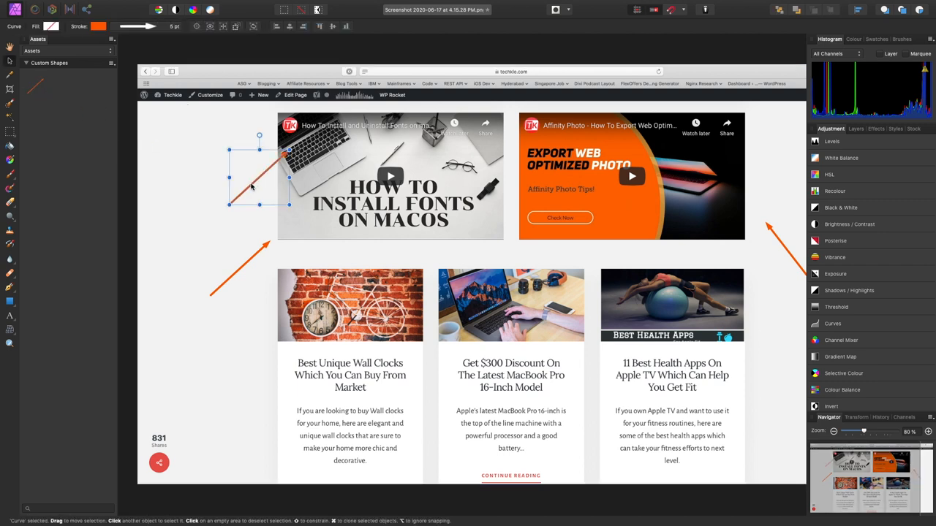
pyautogui.moveTo(248, 184)
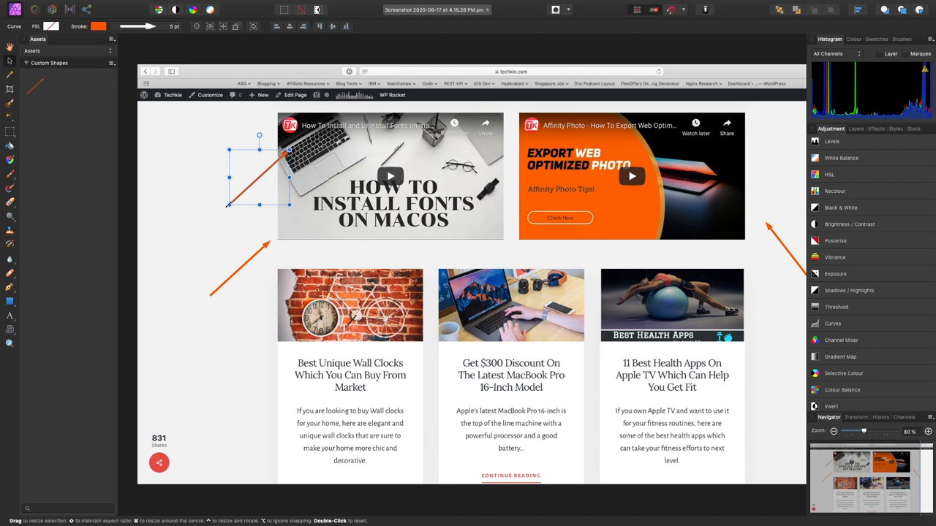
# - Resize, re-angle and move the placed arrow copy to sit diagonally left of the fonts video thumbnail
pyautogui.moveTo(228, 204); pyautogui.dragTo(181, 255)
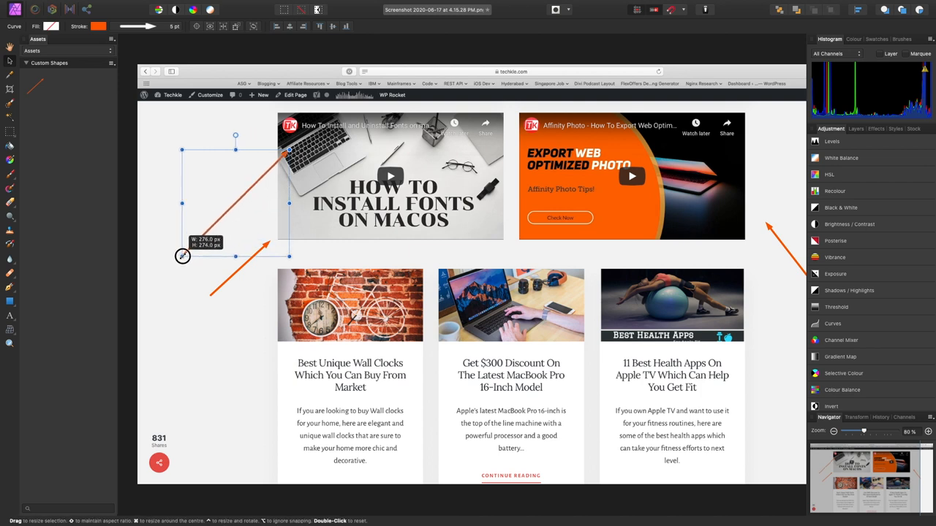
pyautogui.moveTo(182, 256); pyautogui.dragTo(231, 161)
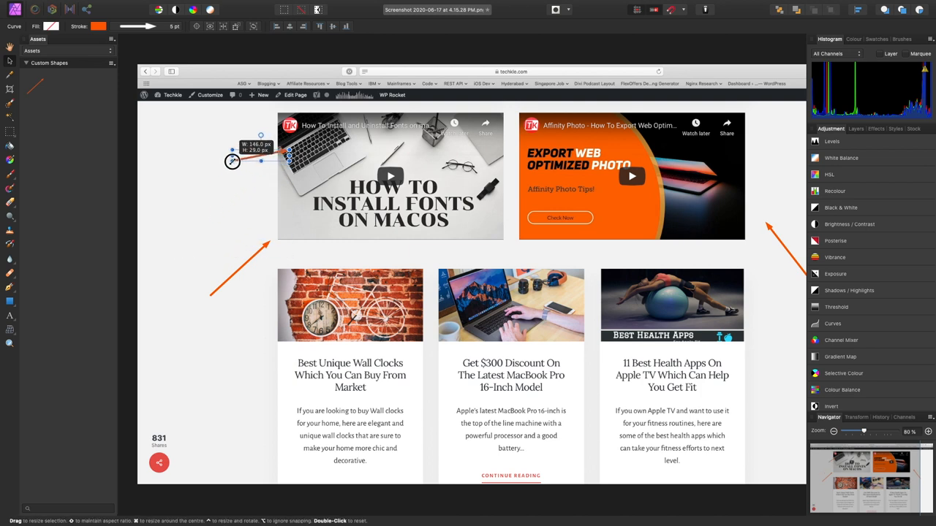
pyautogui.moveTo(232, 161); pyautogui.dragTo(196, 132)
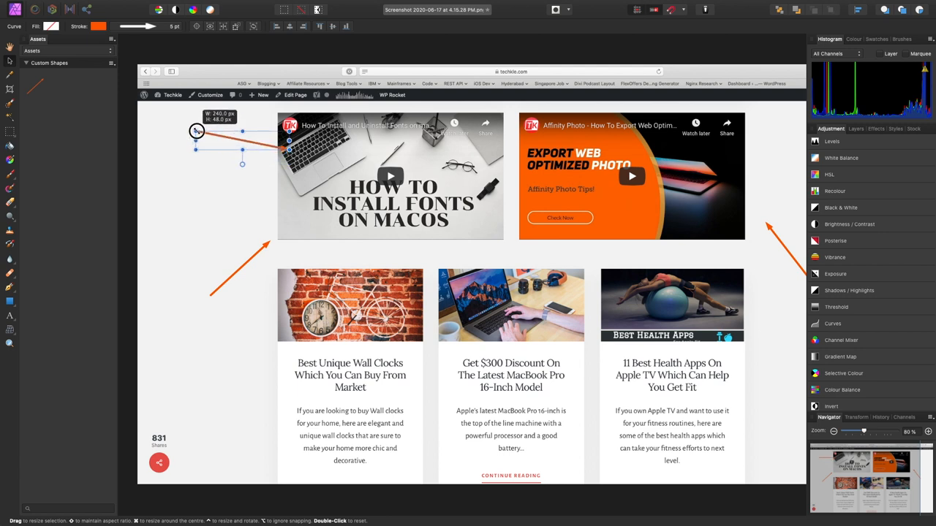
pyautogui.moveTo(196, 131); pyautogui.dragTo(270, 271)
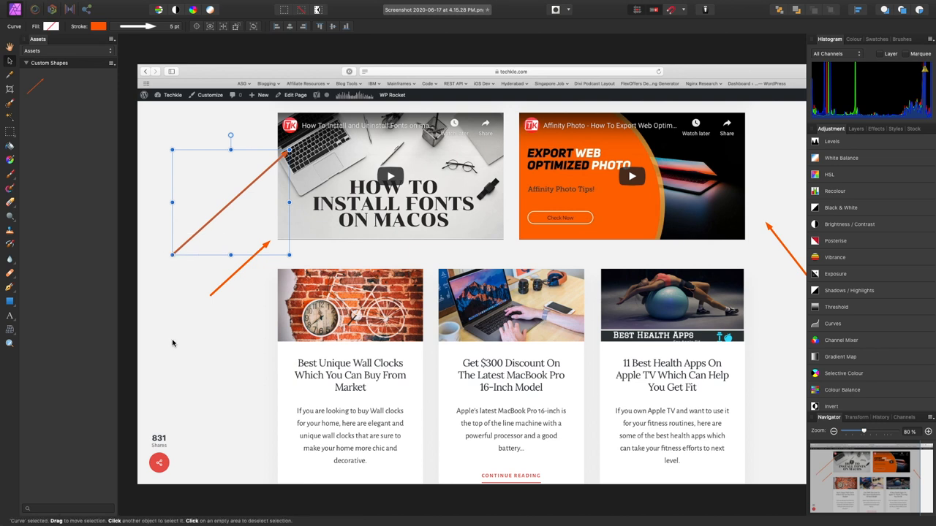
pyautogui.moveTo(289, 149); pyautogui.dragTo(247, 190)
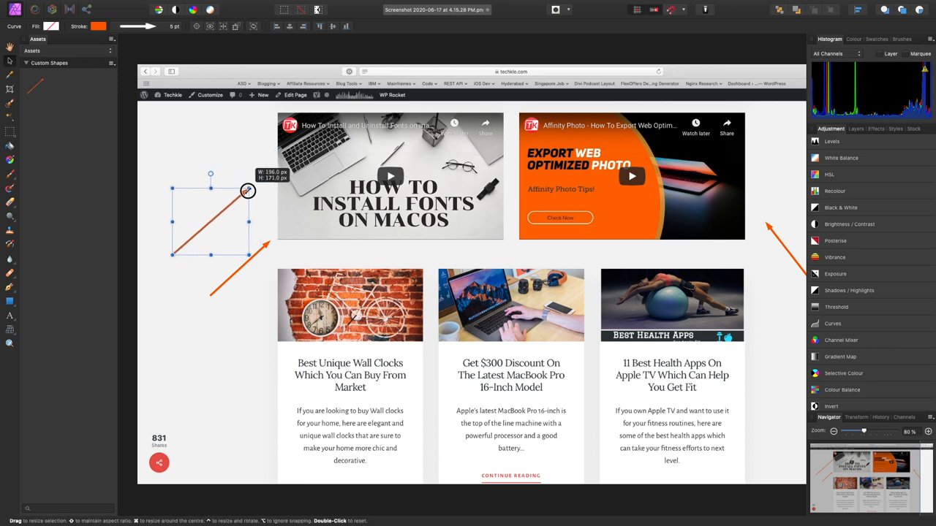
pyautogui.moveTo(247, 190); pyautogui.dragTo(240, 202)
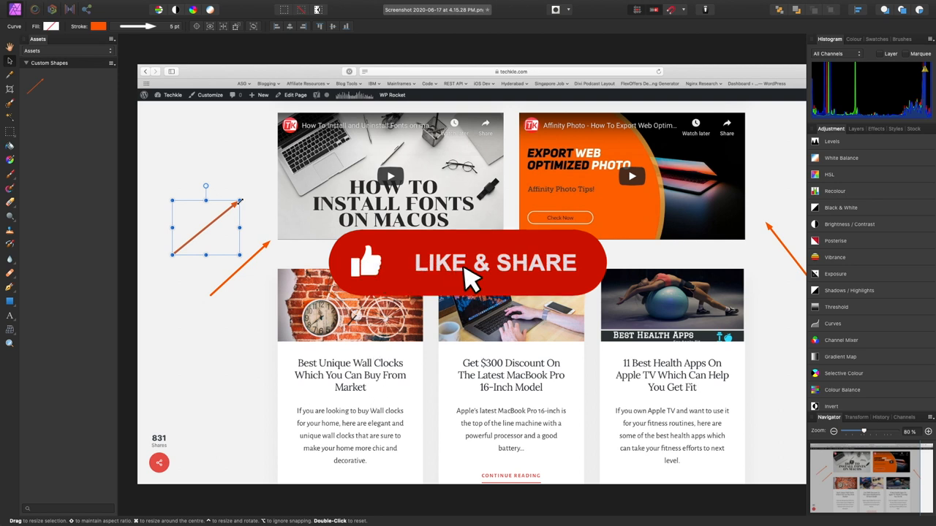
pyautogui.moveTo(490, 386)
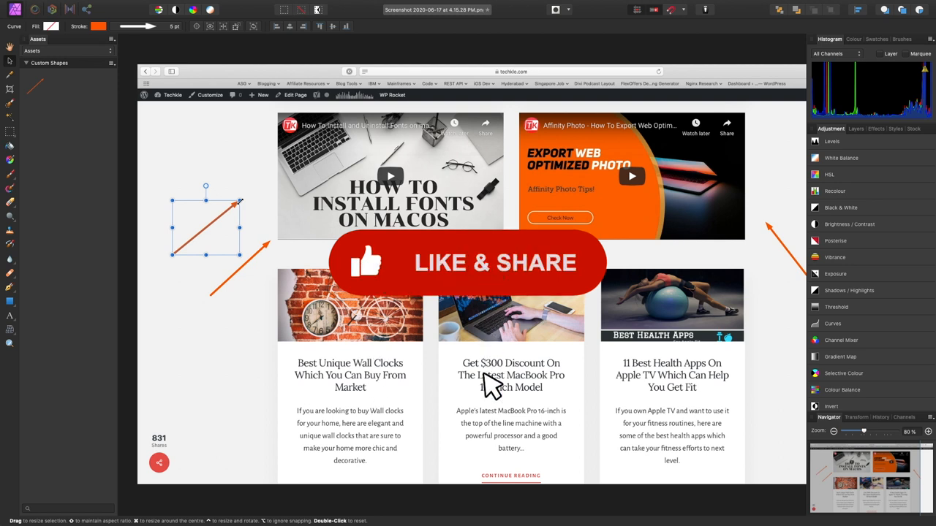